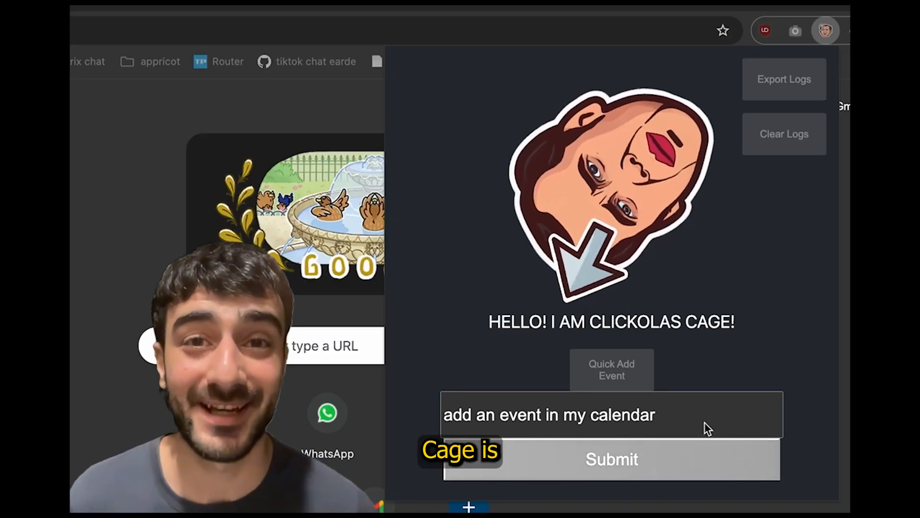
Switch from the Chrome Web Store listing to the aj47/clickolas-cage GitHub repository.
text(my calendar called win gemini at 4:20 pm to)
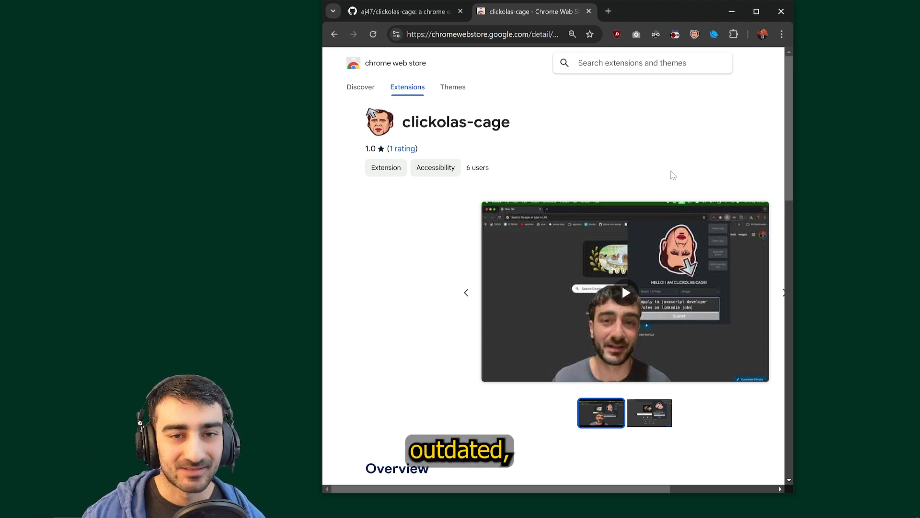
click(401, 11)
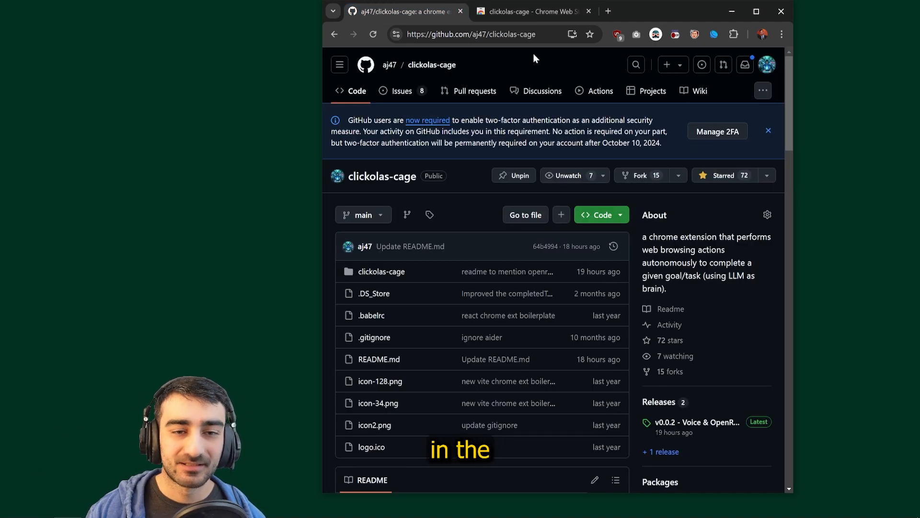
Download clickolas-cage-v0.0.2.zip from the release Assets and open the downloaded zip.
scroll(down, 3)
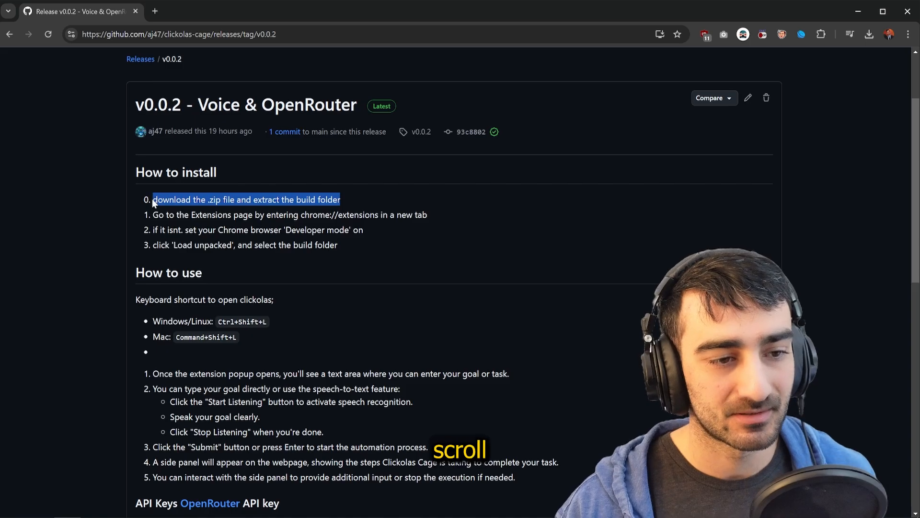
scroll(down, 3)
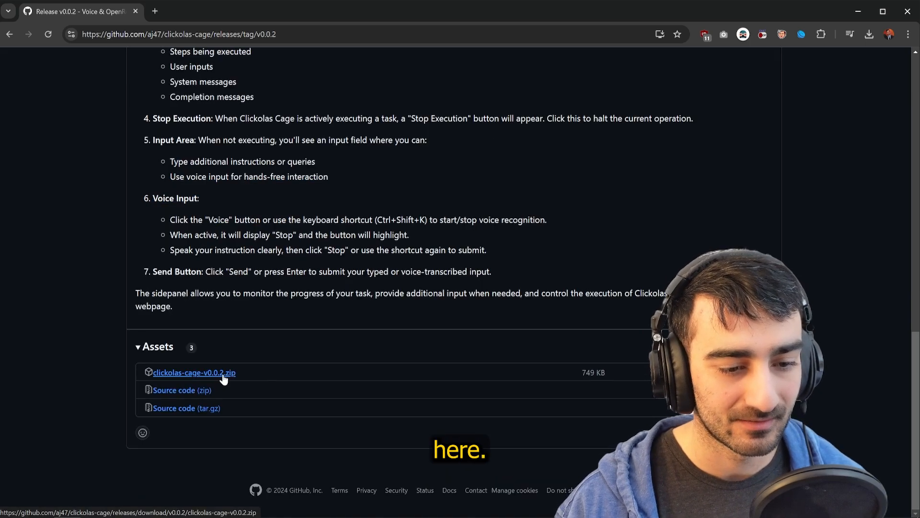
click(869, 34)
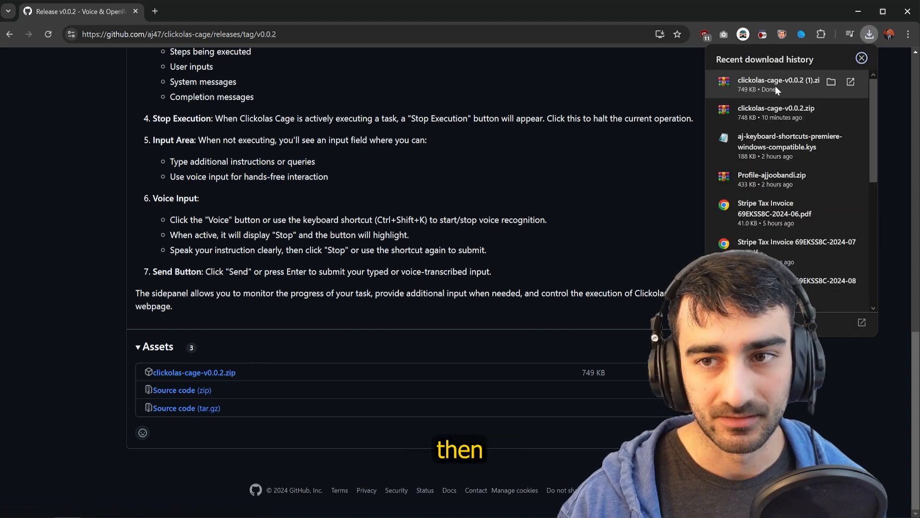
double_click(778, 84)
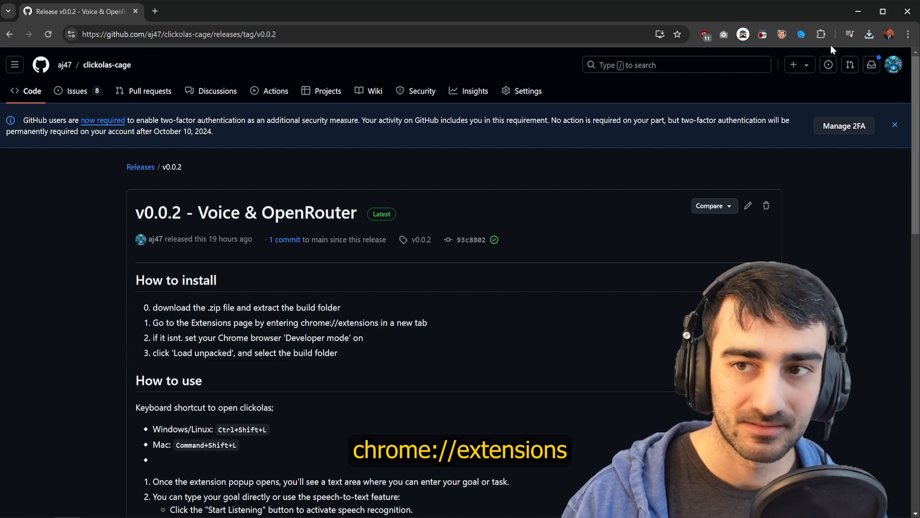
Load the clickolas-v002 folder from the Desktop as an unpacked extension on chrome://extensions.
click(154, 12)
text(chrome://extensions)
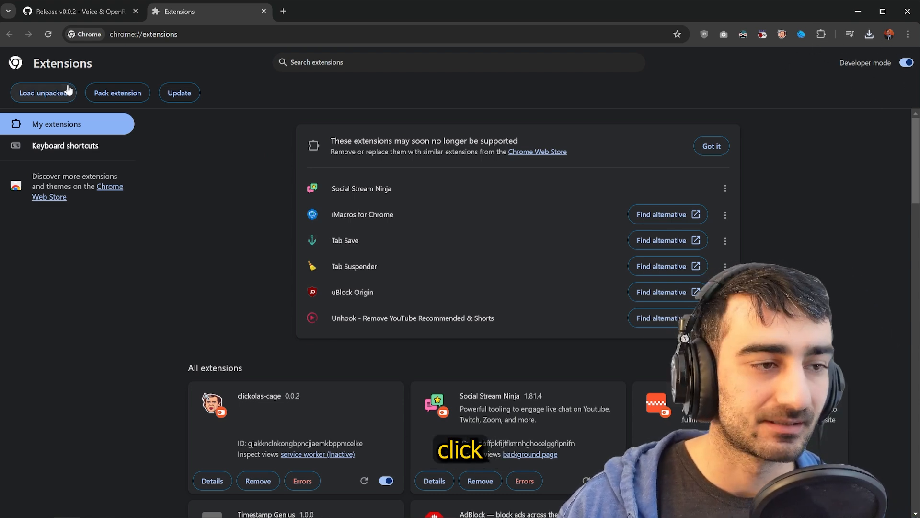
click(43, 93)
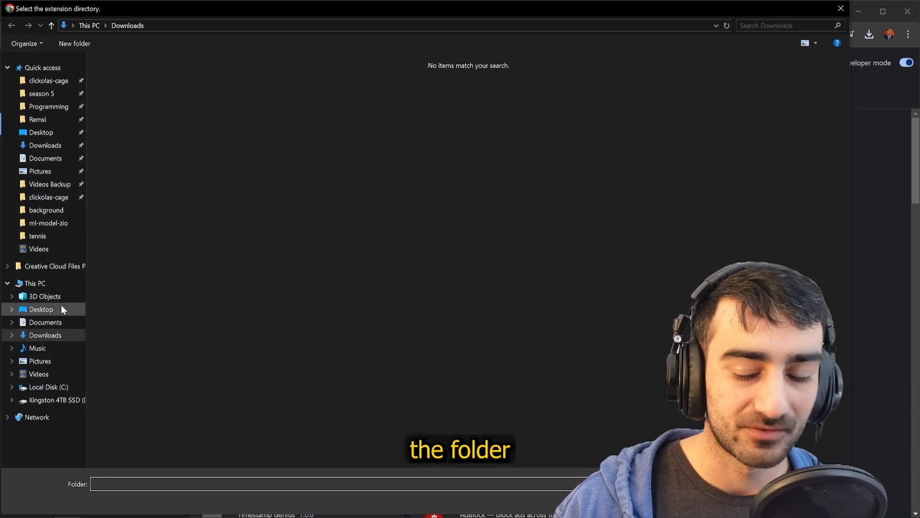
click(40, 310)
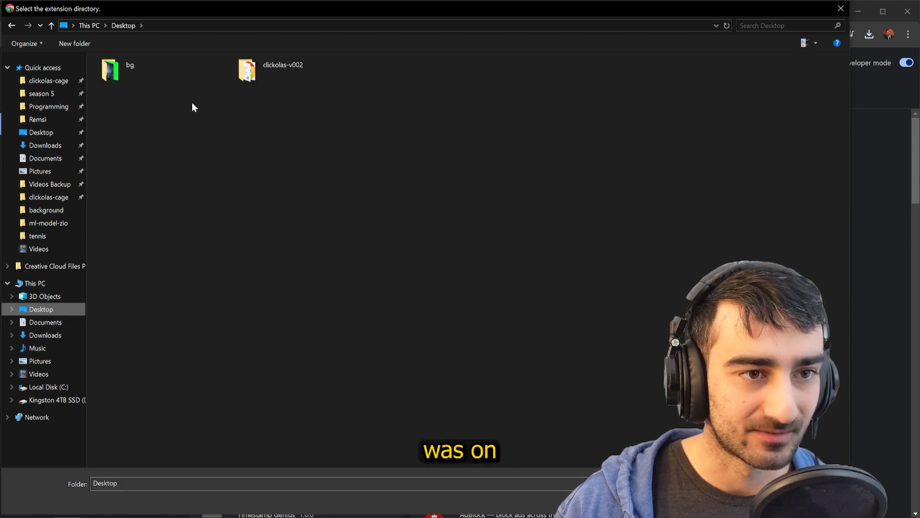
click(282, 69)
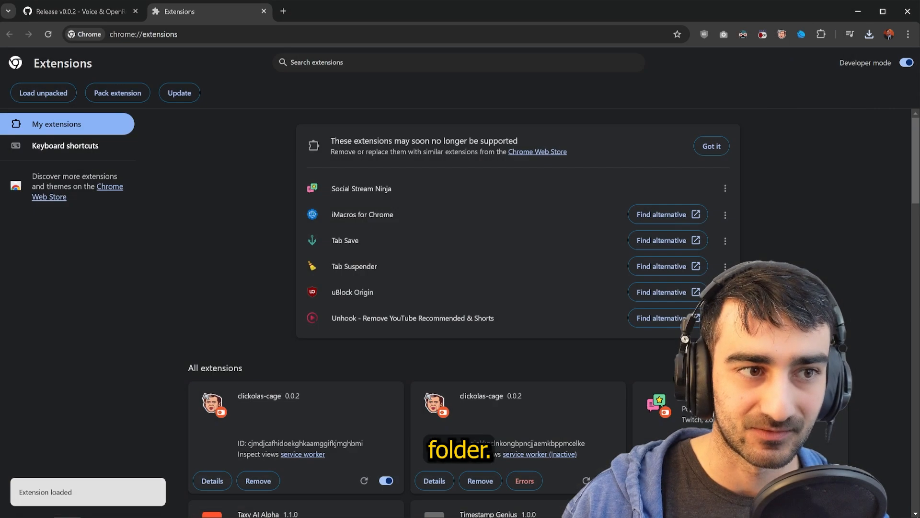
scroll(down, 3)
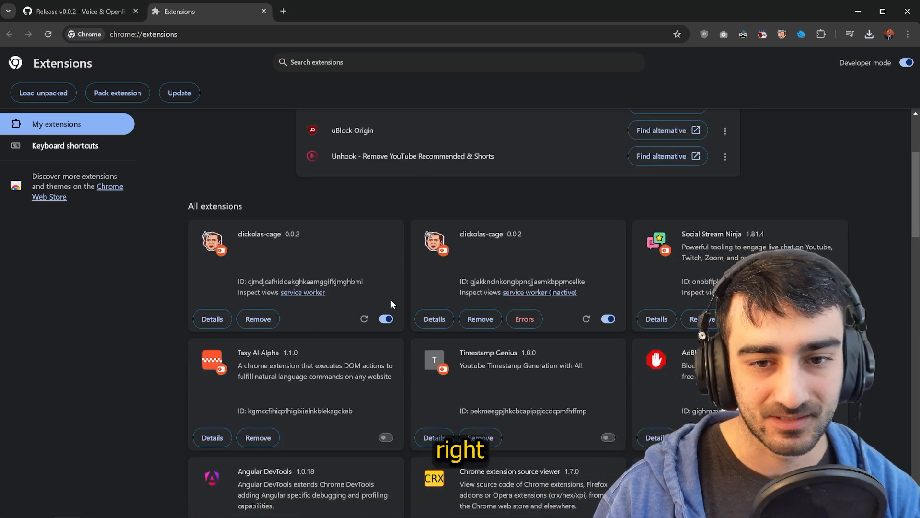
click(820, 34)
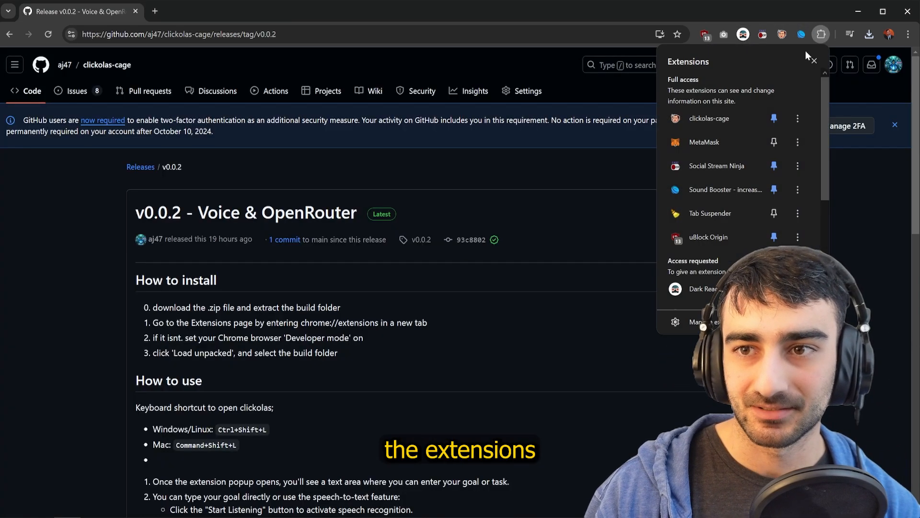
click(782, 34)
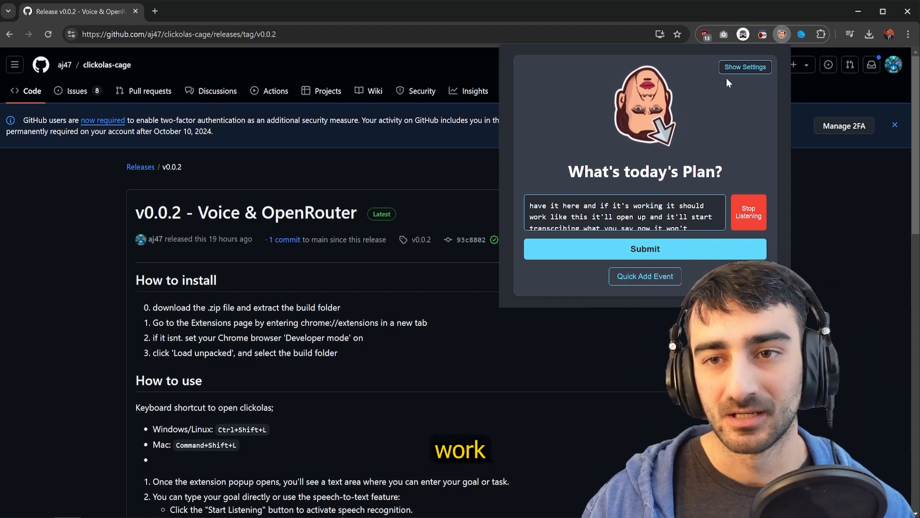
click(745, 66)
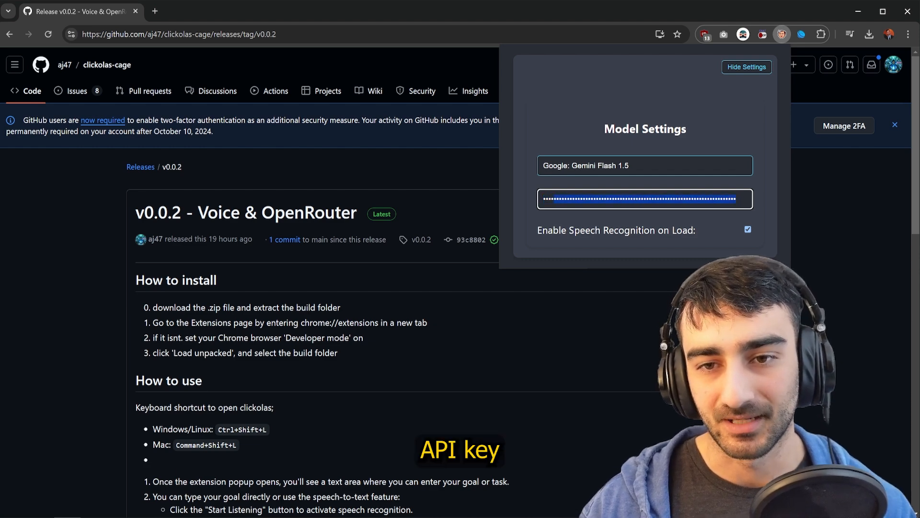
click(746, 66)
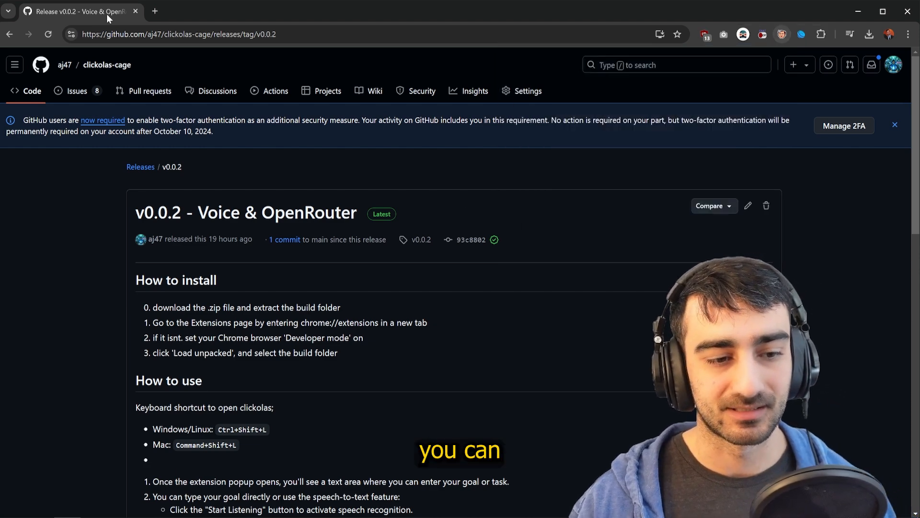
Go to openrouter.ai and reach the API Keys page from the account menu.
text(open)
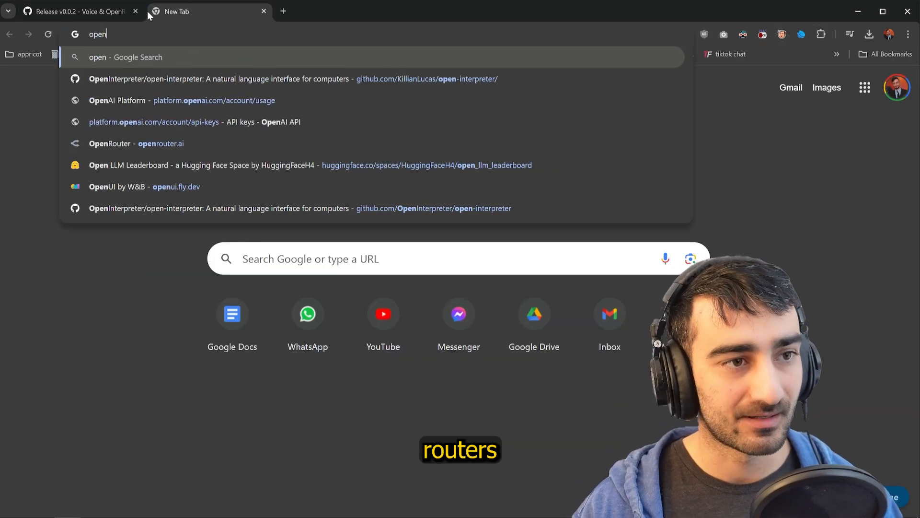
click(137, 143)
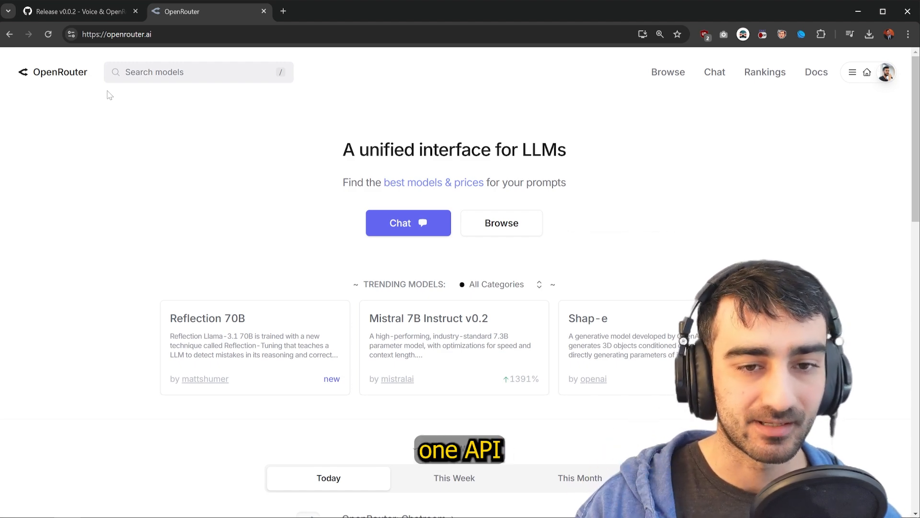
click(886, 72)
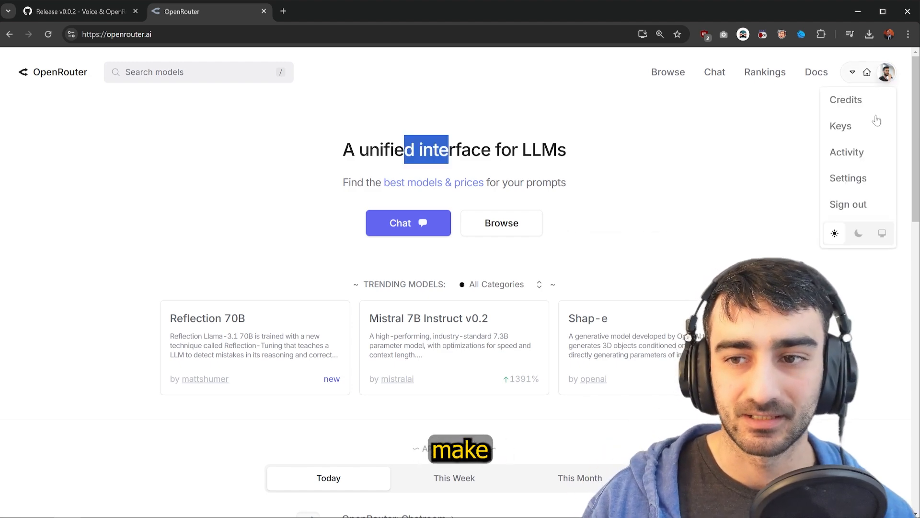
click(841, 126)
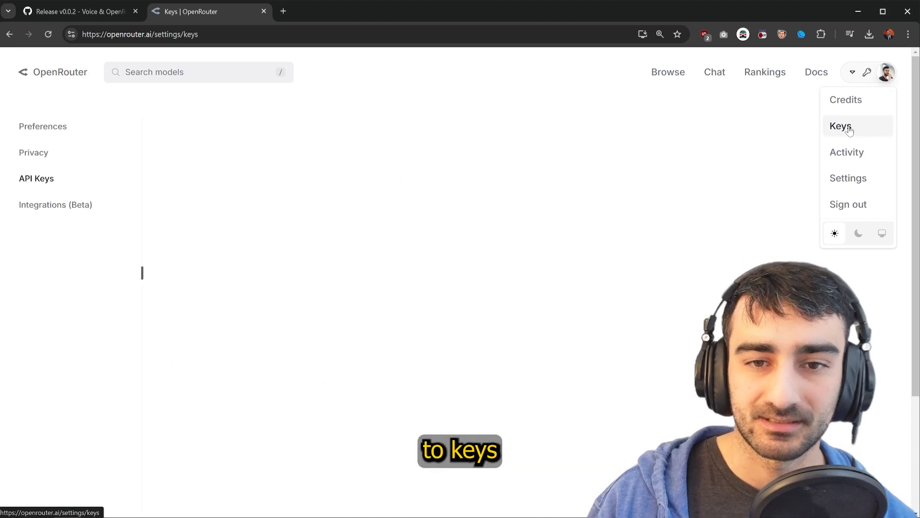
Check the Credits balance and keys, then bring up the Clickolas Cage popup.
click(846, 99)
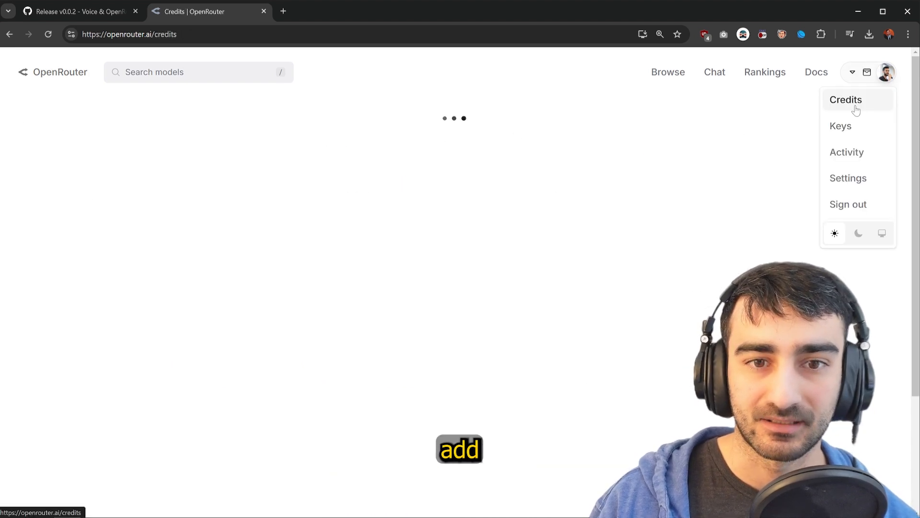
click(846, 99)
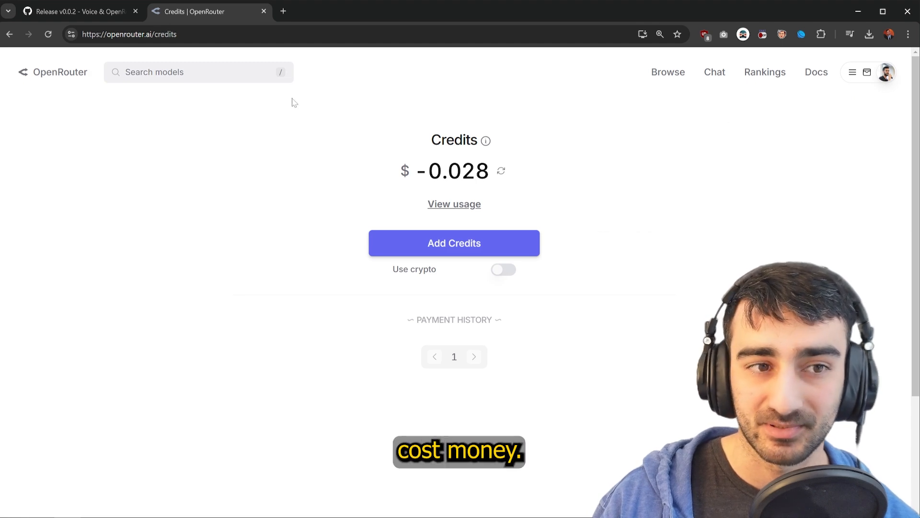
text(free)
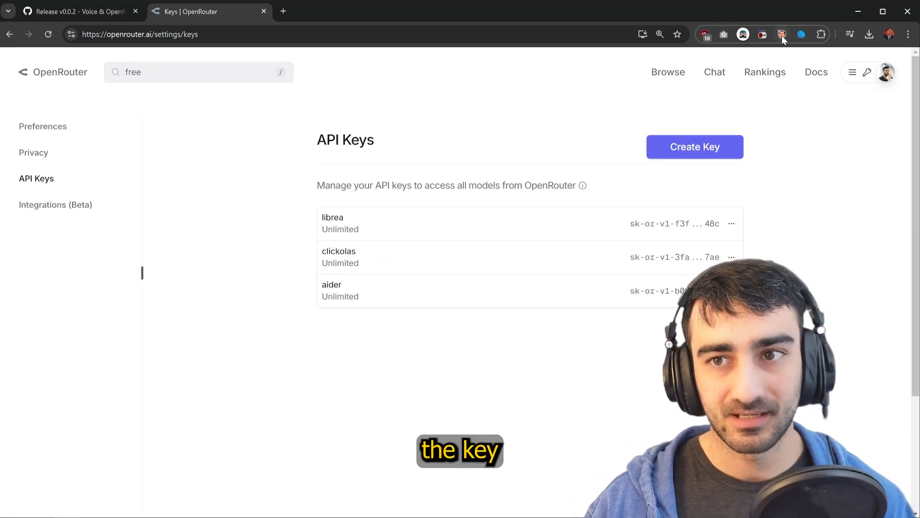
click(783, 34)
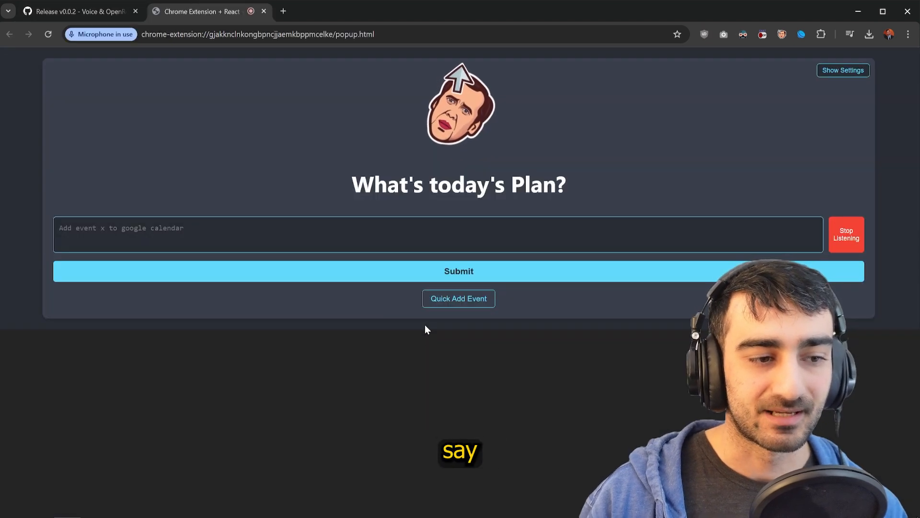
Dictate the 'go to Twitter and tweet' goal and submit it so X opens with the step panel.
text(go to Twitter and tweet that click)
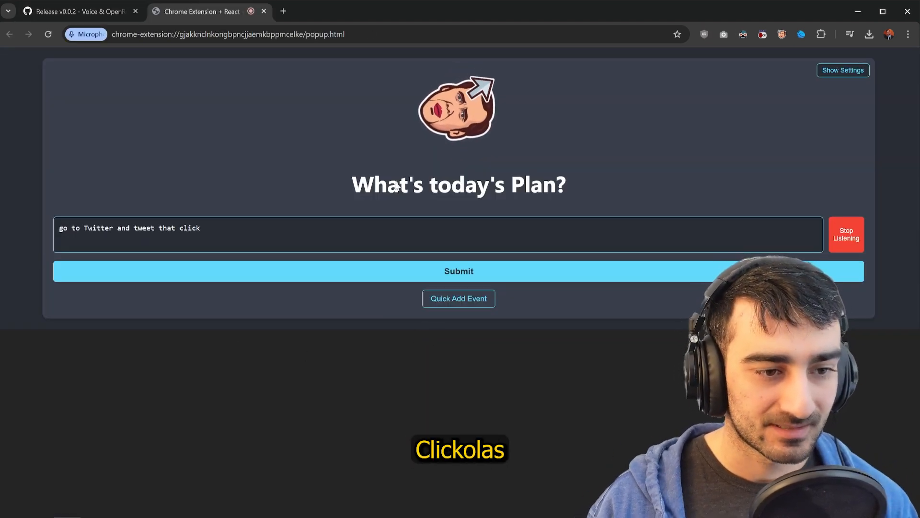
click(458, 270)
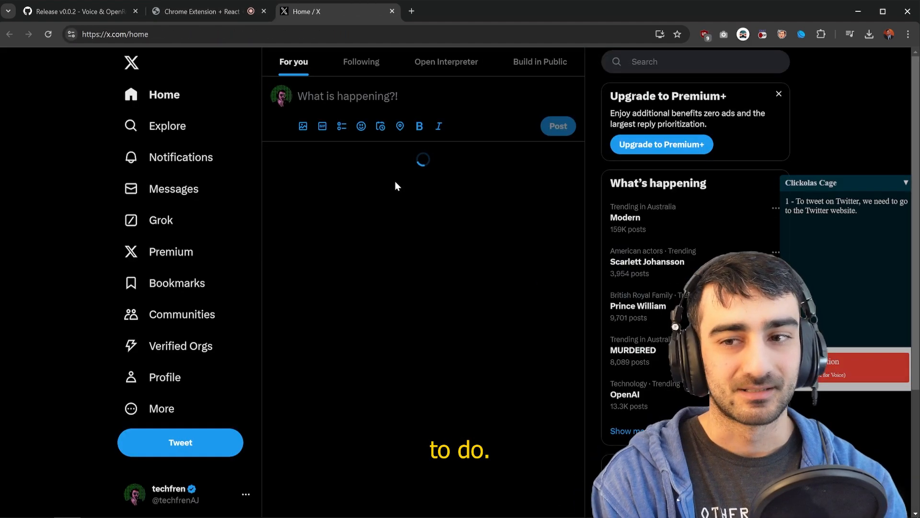
Let Clickolas Cage draft tweet text in the X 'What is happening' box as its steps log.
text(Click a list cage version 002 is just released and)
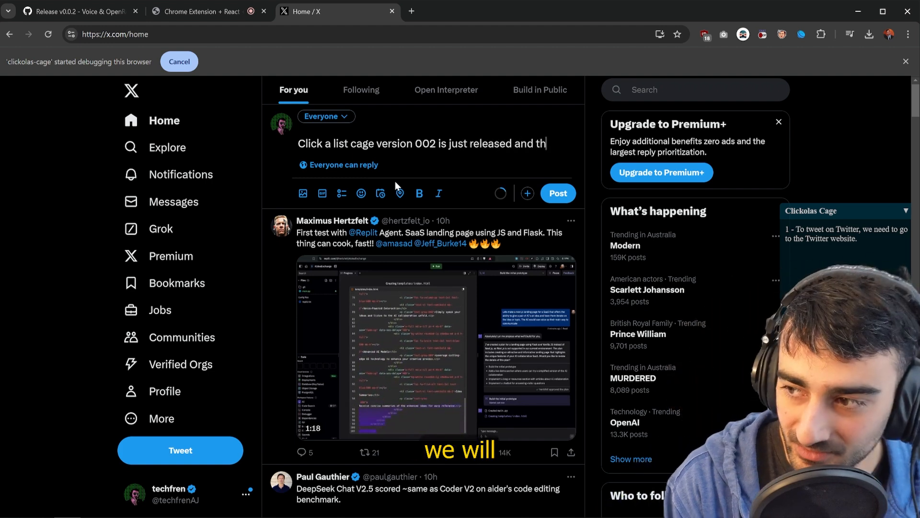
text(thats click a lis)
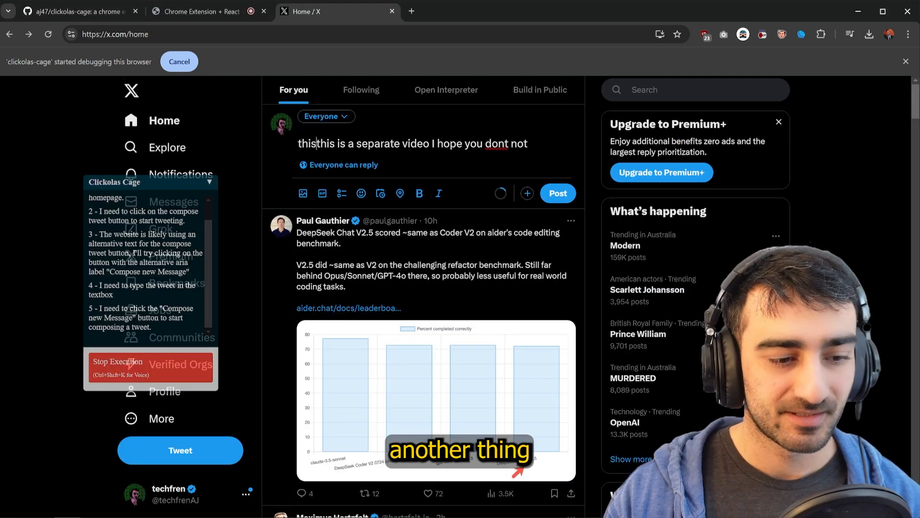
Send a follow-up so the extension posts "I like bananas instead", then return to the GitHub repository.
scroll(down, 3)
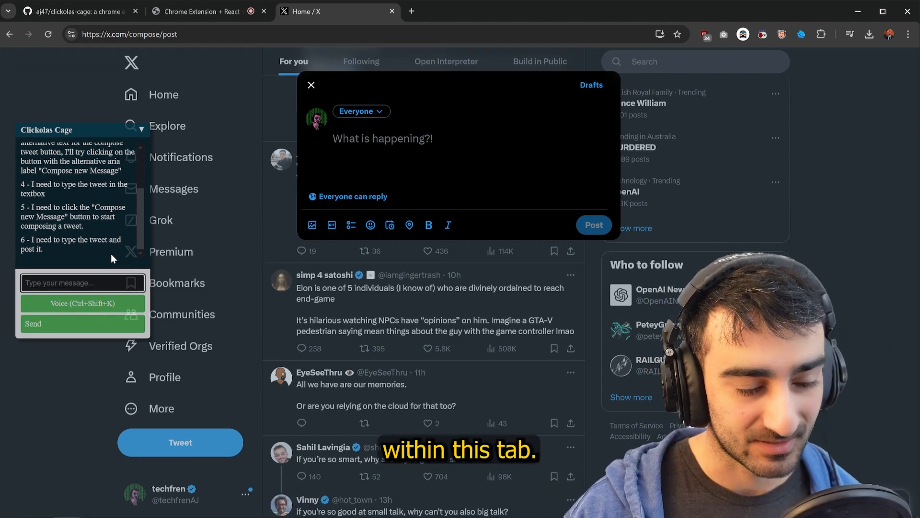
click(82, 303)
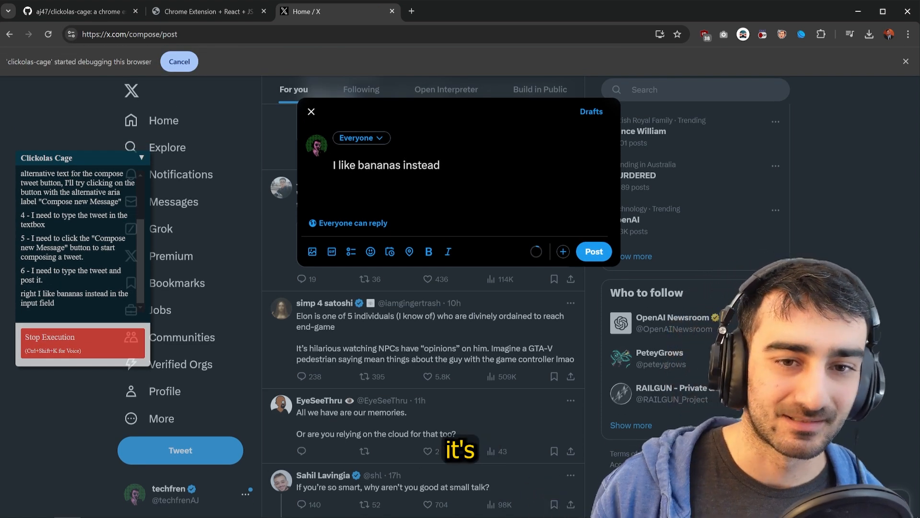
click(592, 251)
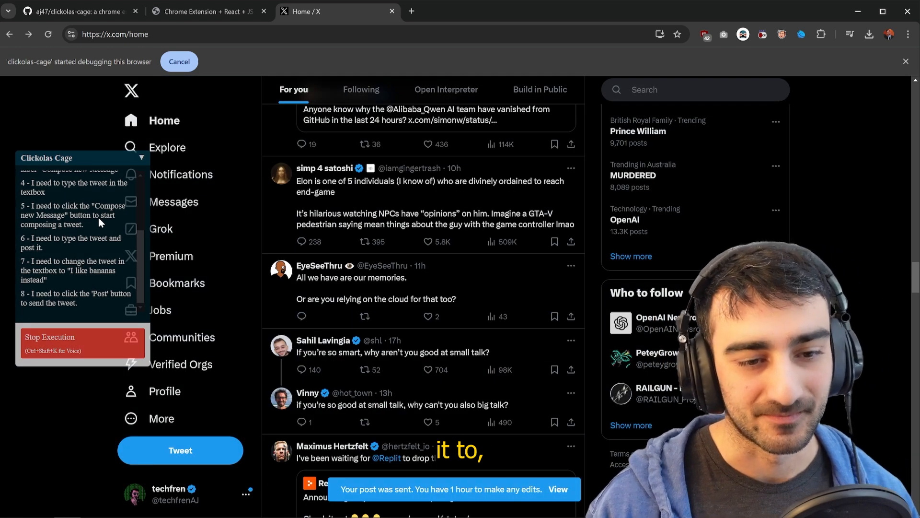
click(80, 11)
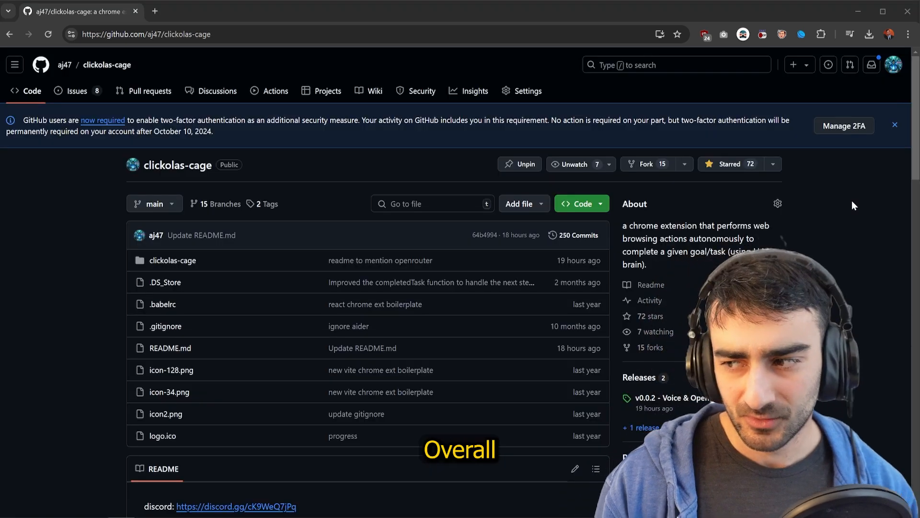